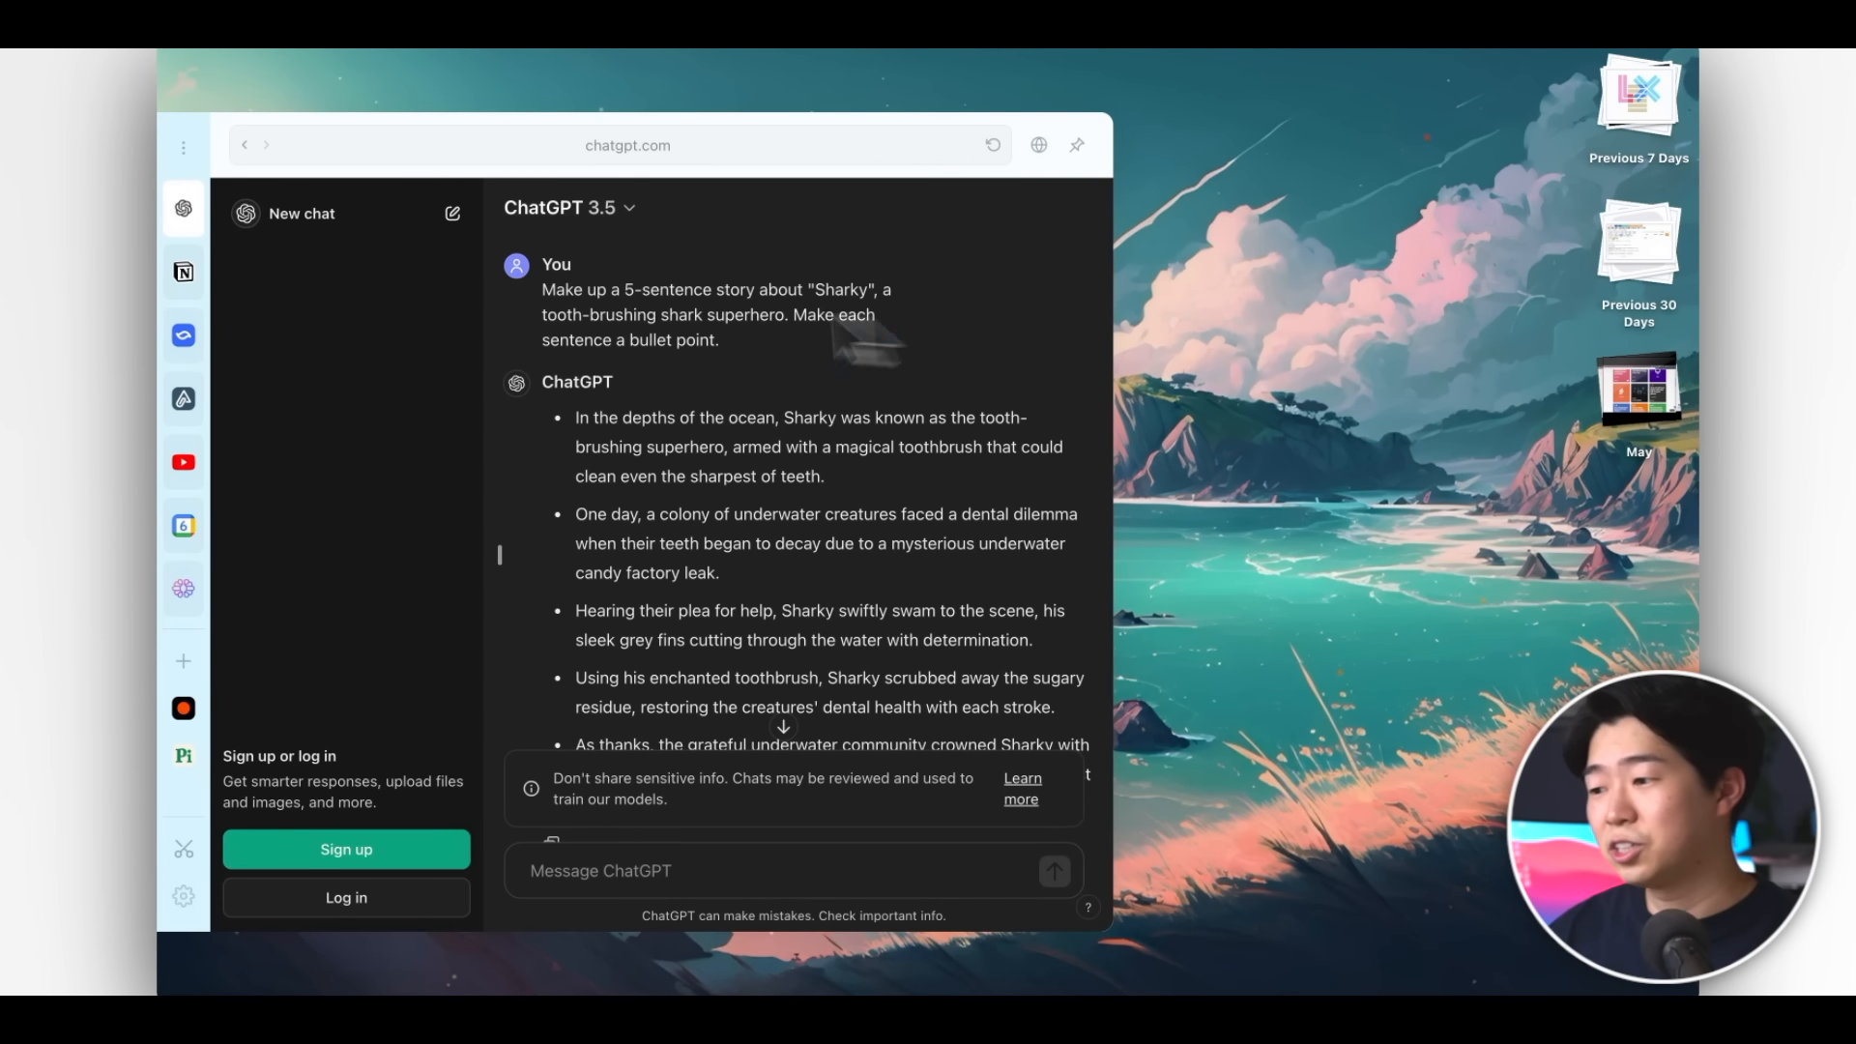
mouse_move(658, 390)
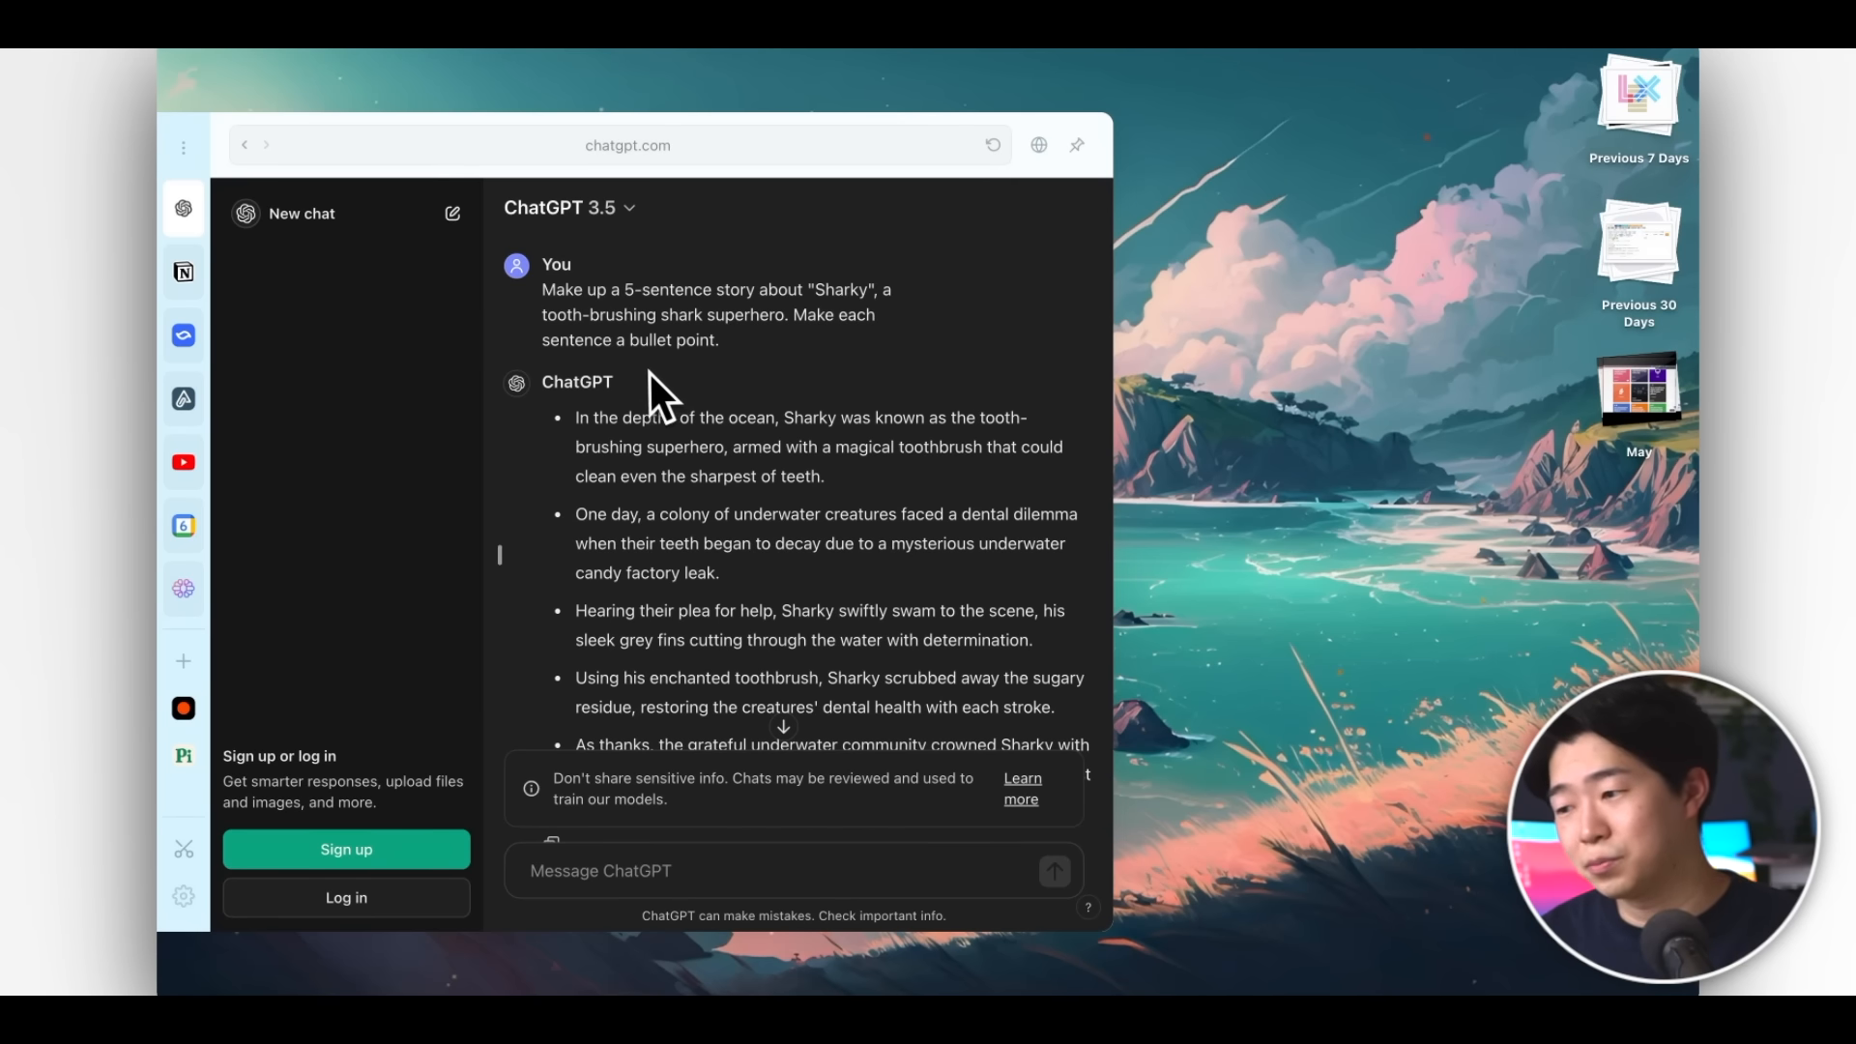
mouse_move(219, 267)
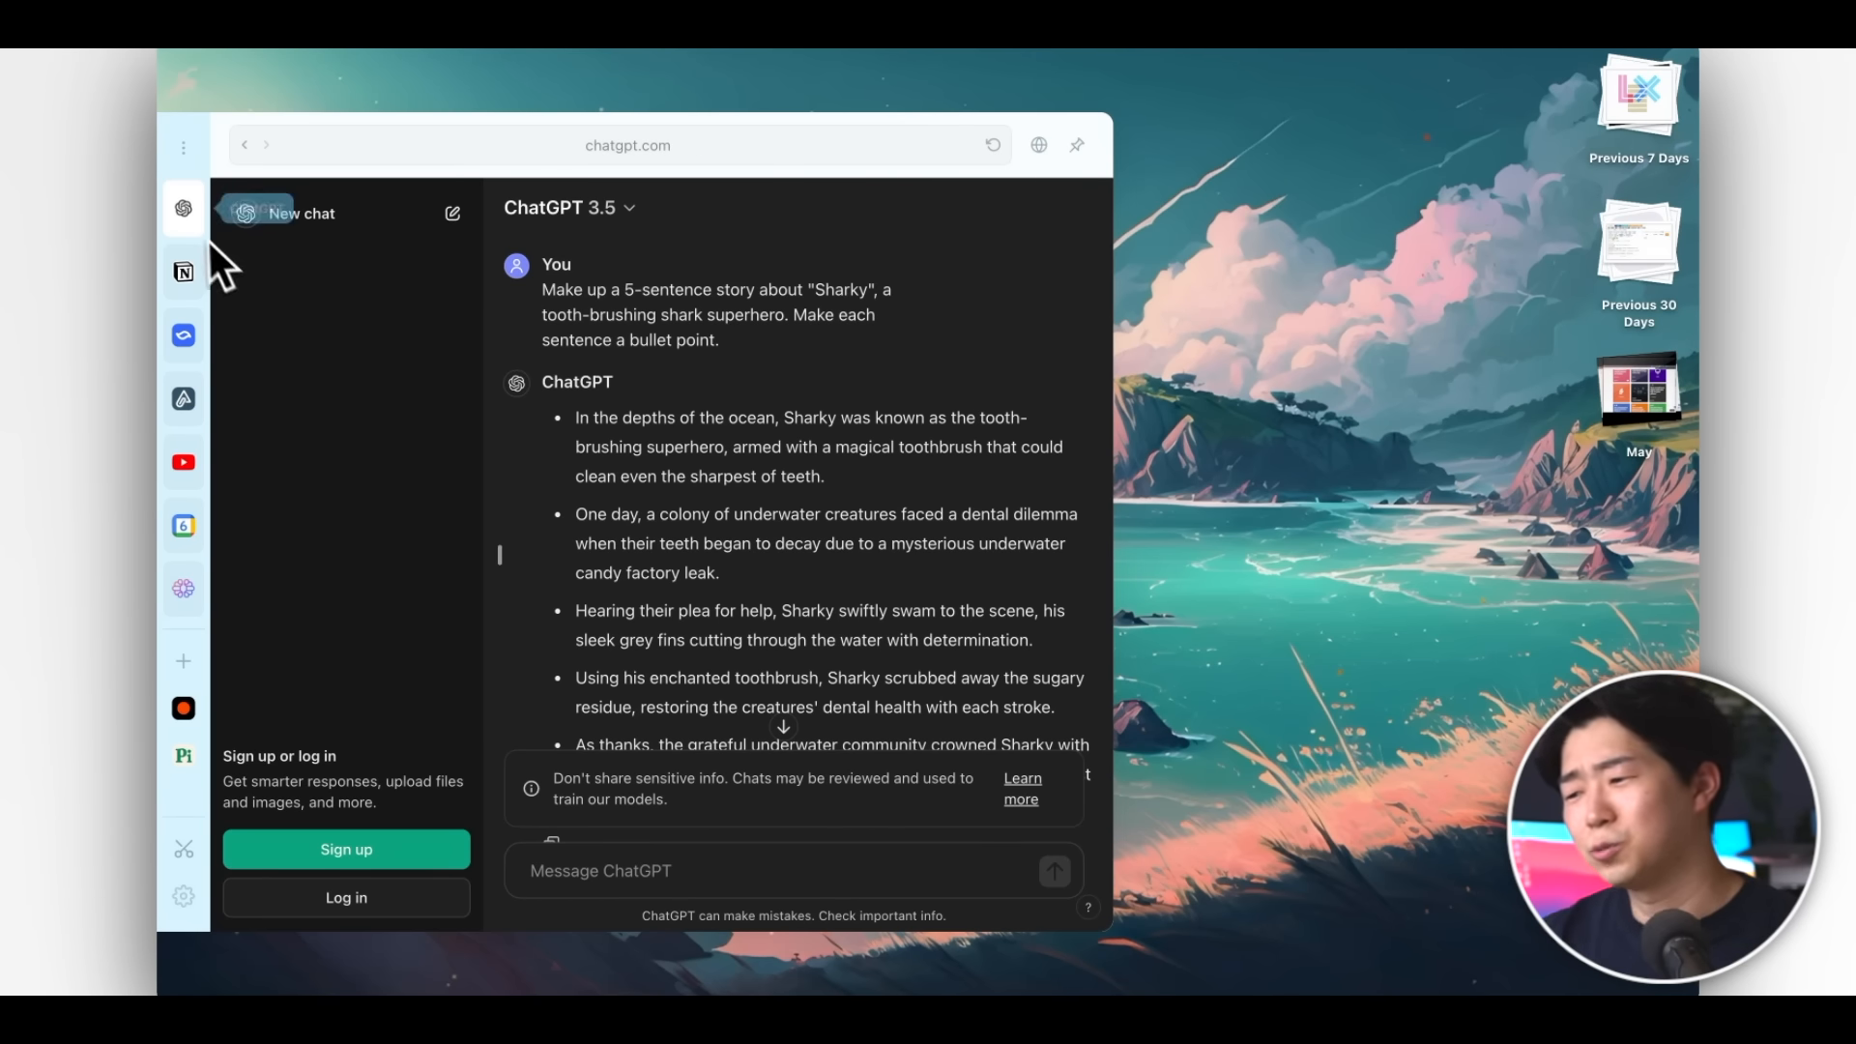